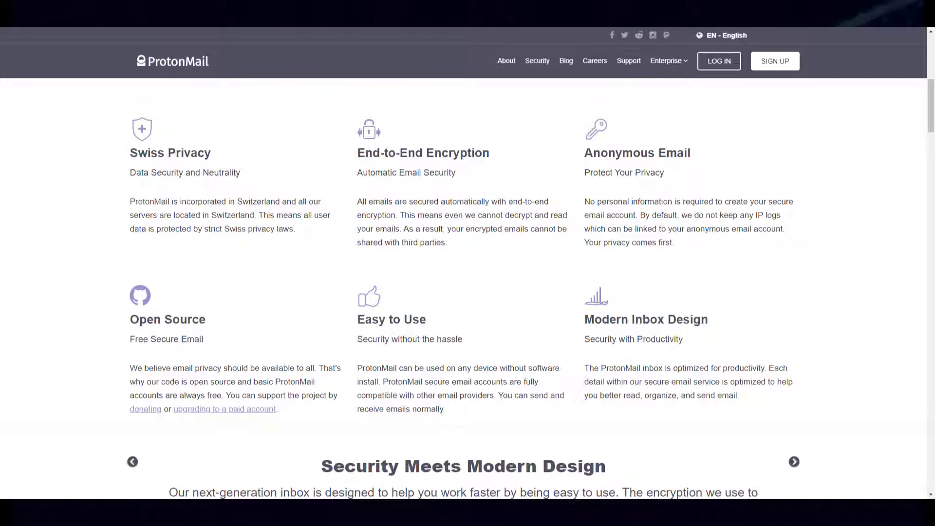
Scroll down the features overview toward the inbox and the 'How to secure your ProtonMail account' message.
{"action": "scroll", "scroll_direction": "down", "scroll_amount": 3}
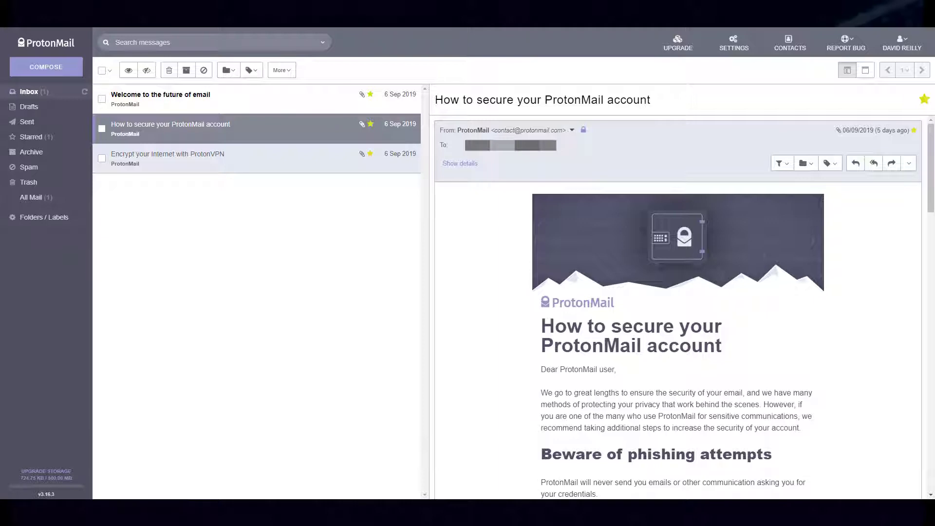
Reach the account type page with the Professional plan expanded at 6.25 € per month per user.
{"action": "left_click", "coordinate": [677, 42]}
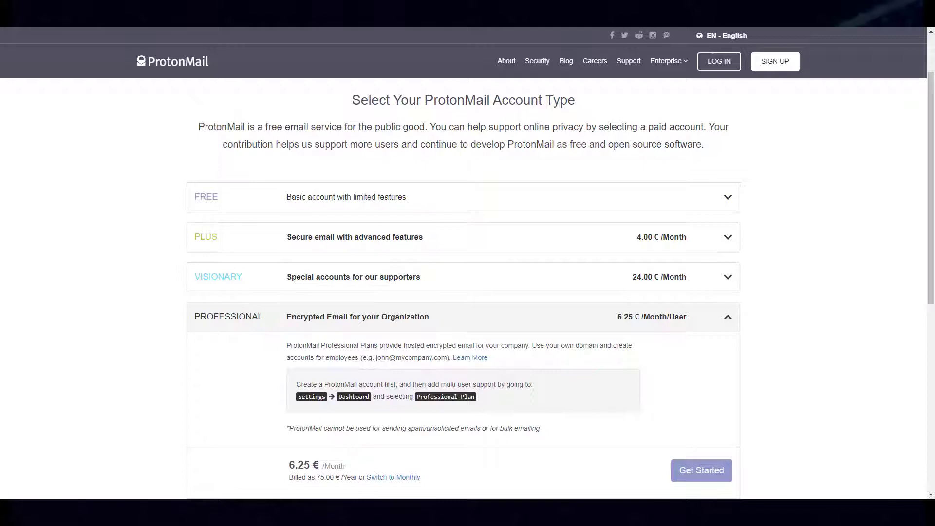
Show the Dashboard plans-and-prices table listing Free as current alongside Plus, Professional and Visionary.
{"action": "left_click", "coordinate": [701, 471]}
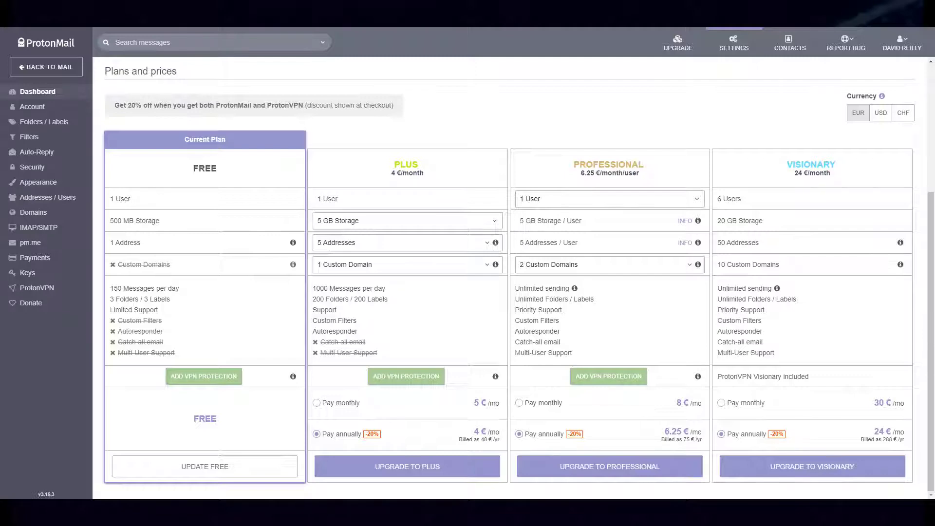
Add the line 'Let me know what you think?' to the Business Plan email and send it.
{"action": "left_click", "coordinate": [45, 66]}
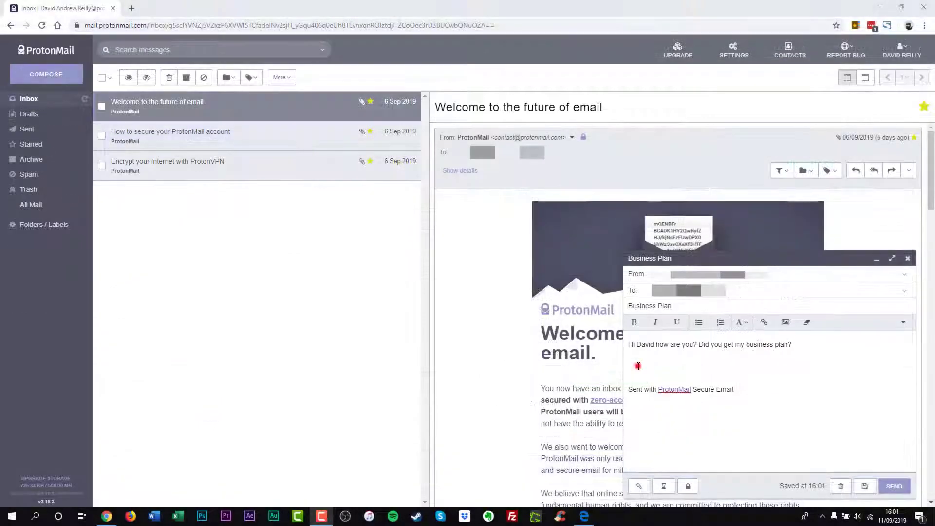
{"action": "type", "text": "Le"}
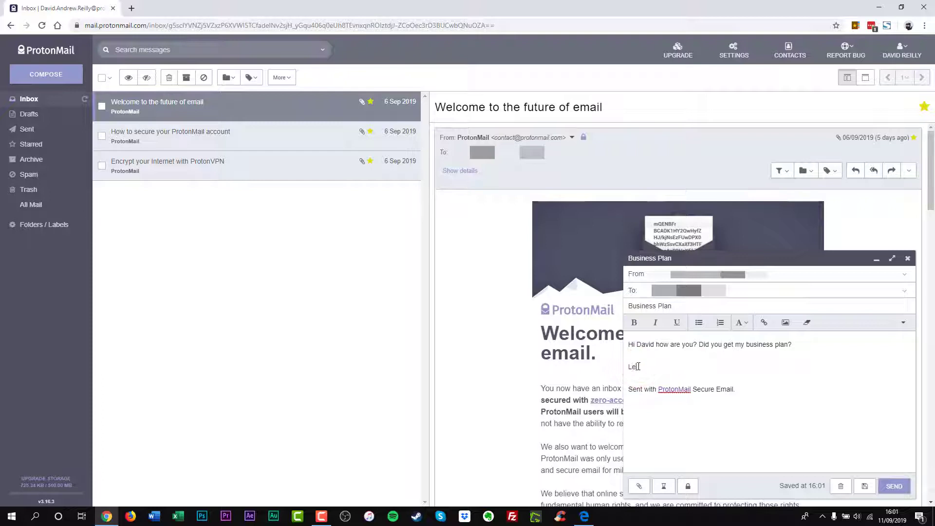
{"action": "type", "text": "t me"}
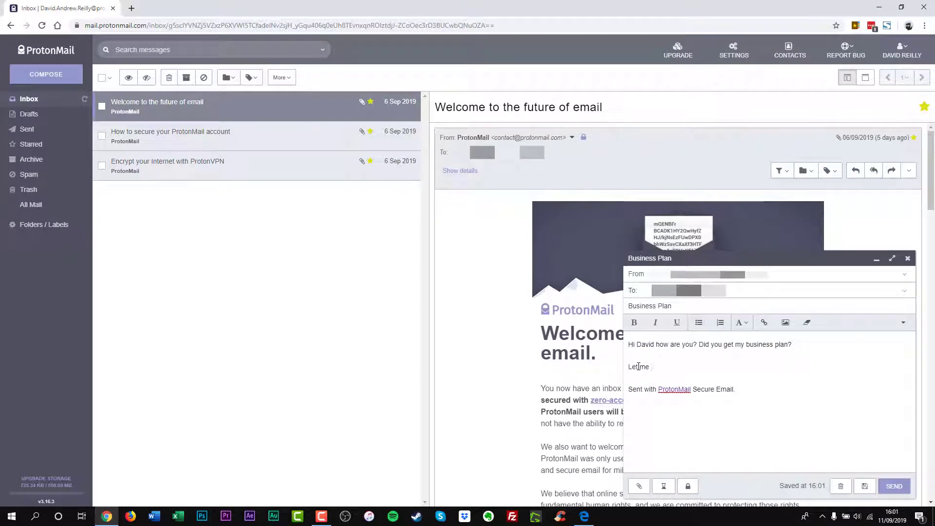
{"action": "type", "text": "know what you"}
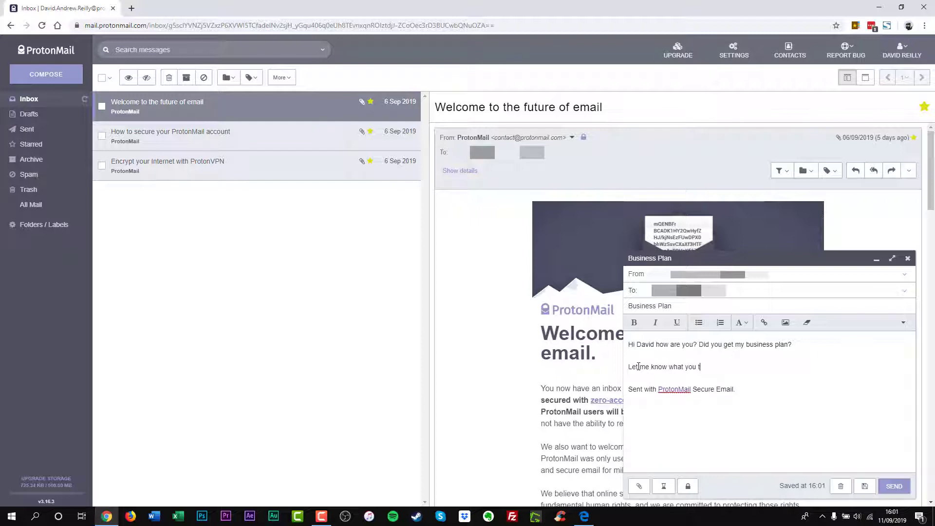
{"action": "type", "text": "think?"}
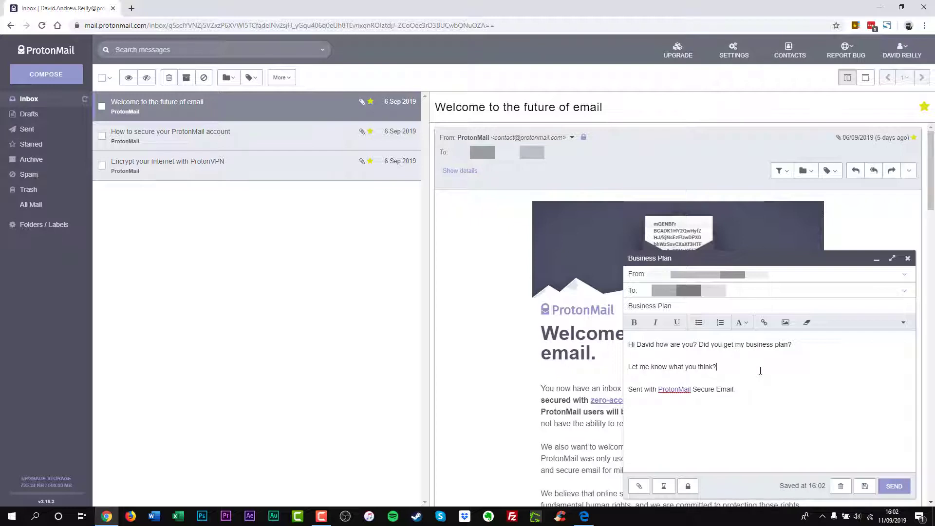
{"action": "mouse_move", "coordinate": [893, 486]}
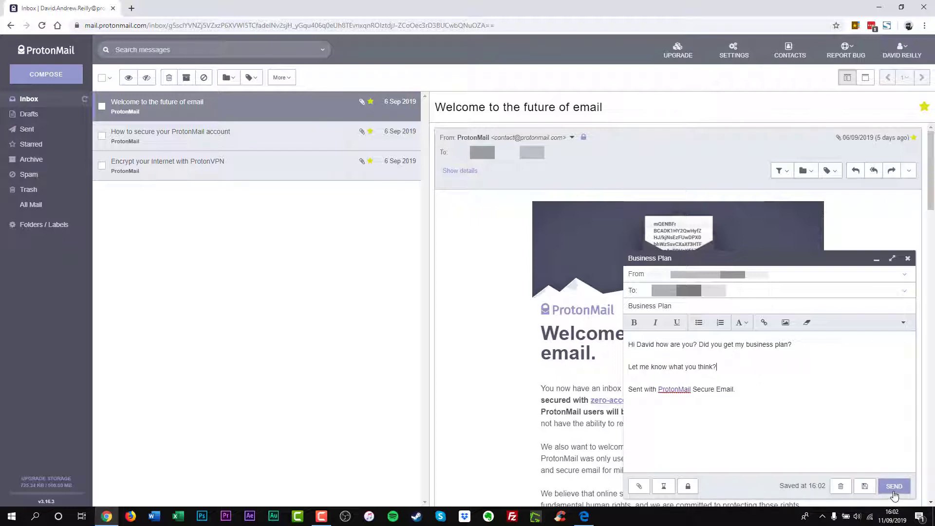
{"action": "left_click", "coordinate": [893, 485]}
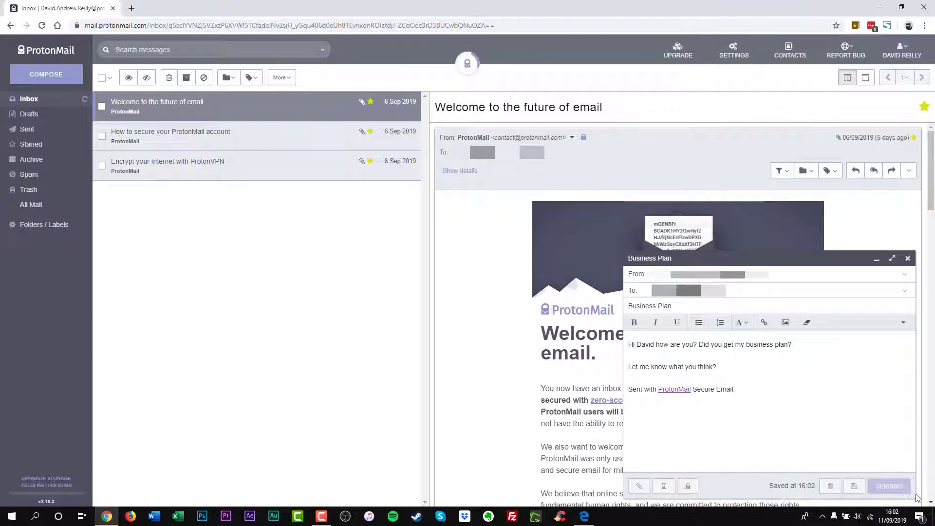
Go to the protonmail.com homepage 'Secure Email Based in Switzerland'.
{"action": "left_click", "coordinate": [888, 485]}
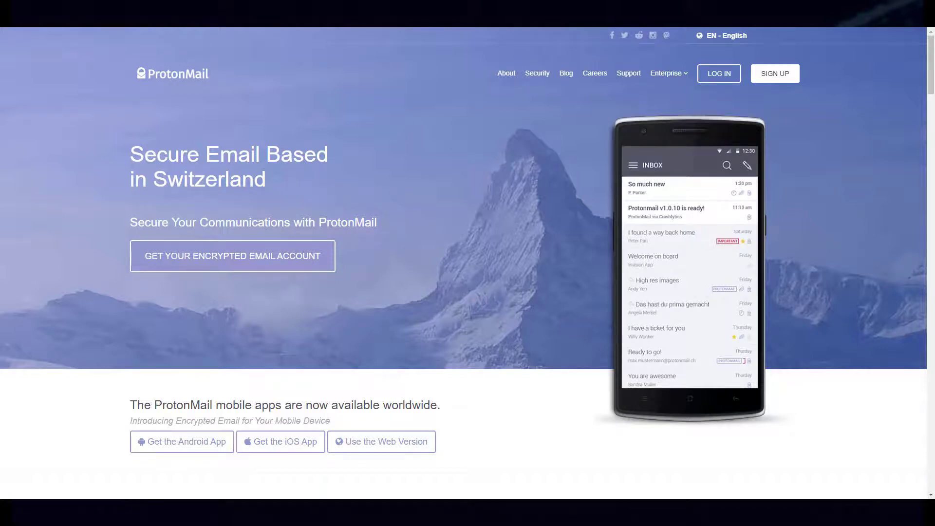
Finish the welcome setup dialog and reach the 'Thank you for your subscription!' Plus upgrade confirmation.
{"action": "scroll", "scroll_direction": "down", "scroll_amount": 3}
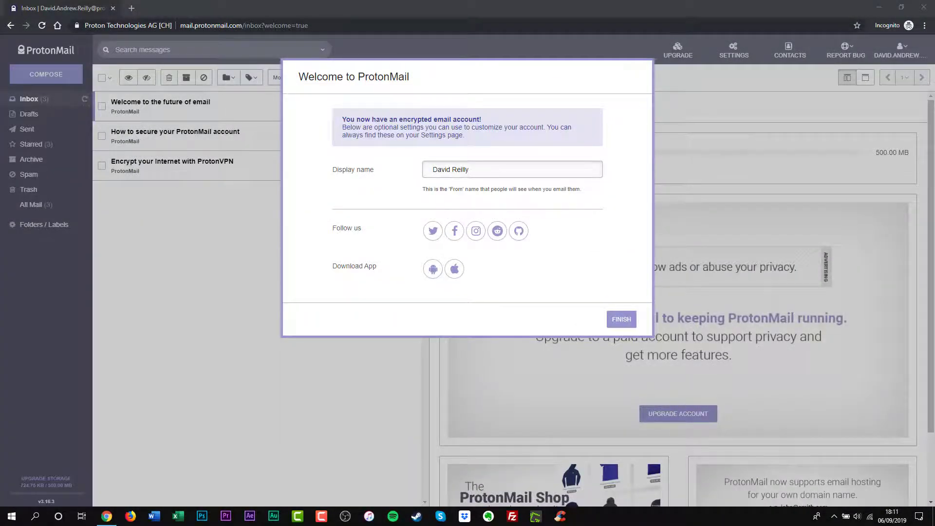
{"action": "left_click", "coordinate": [621, 320]}
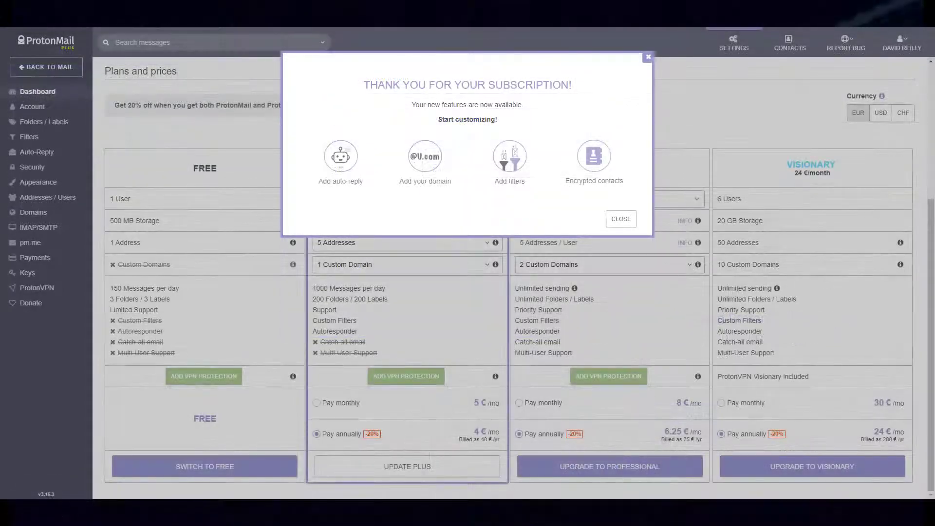